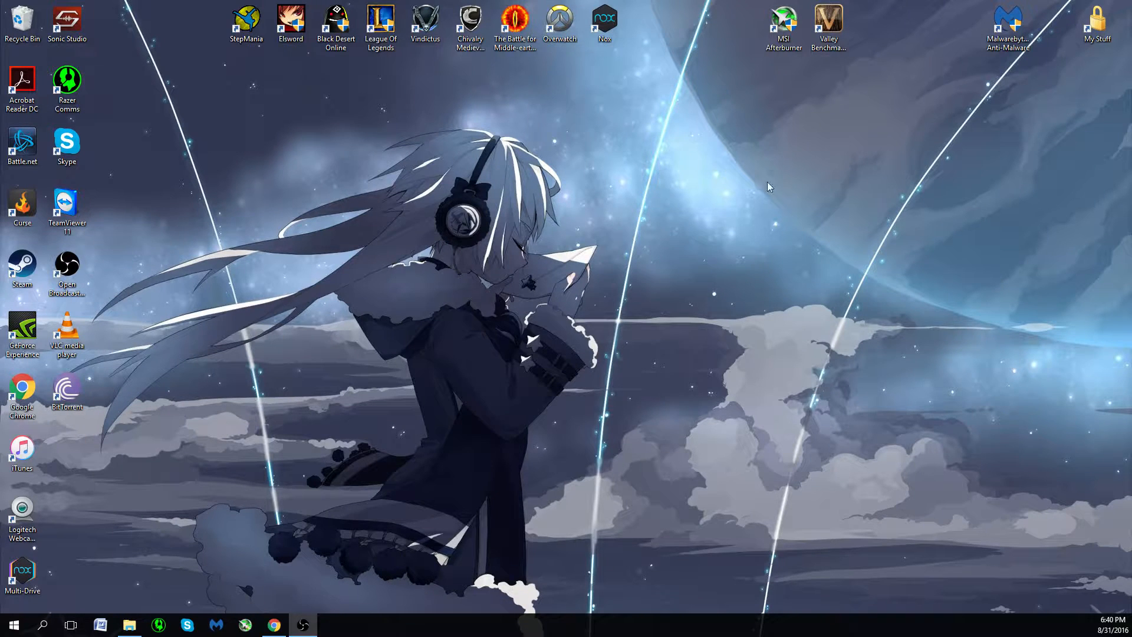
mouse_move(772, 210)
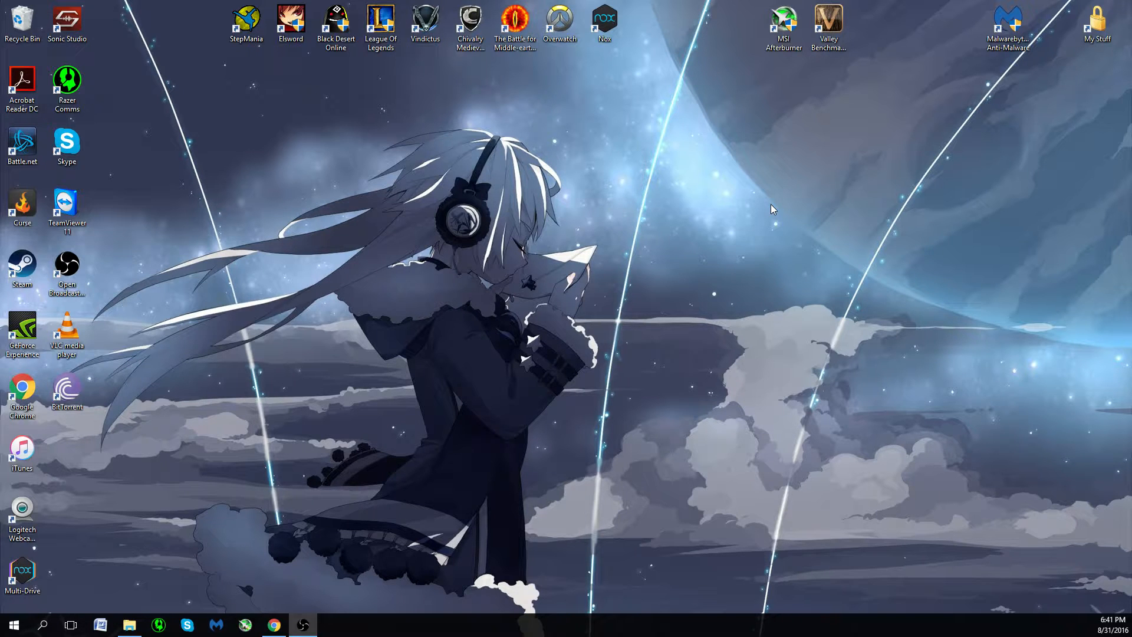
mouse_move(466, 436)
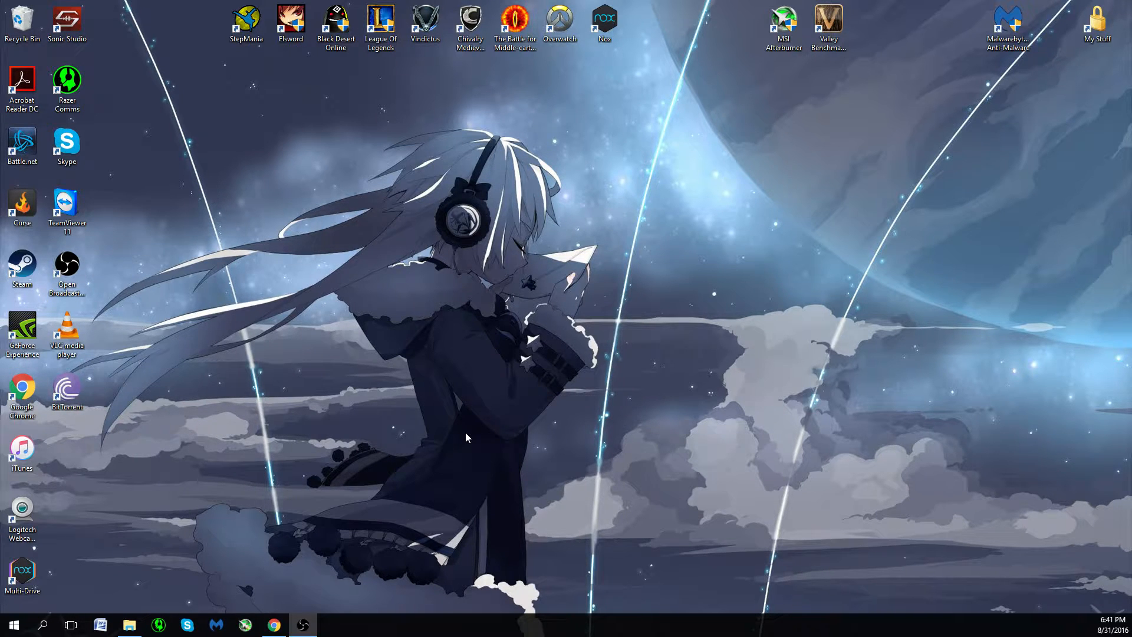
mouse_move(99, 526)
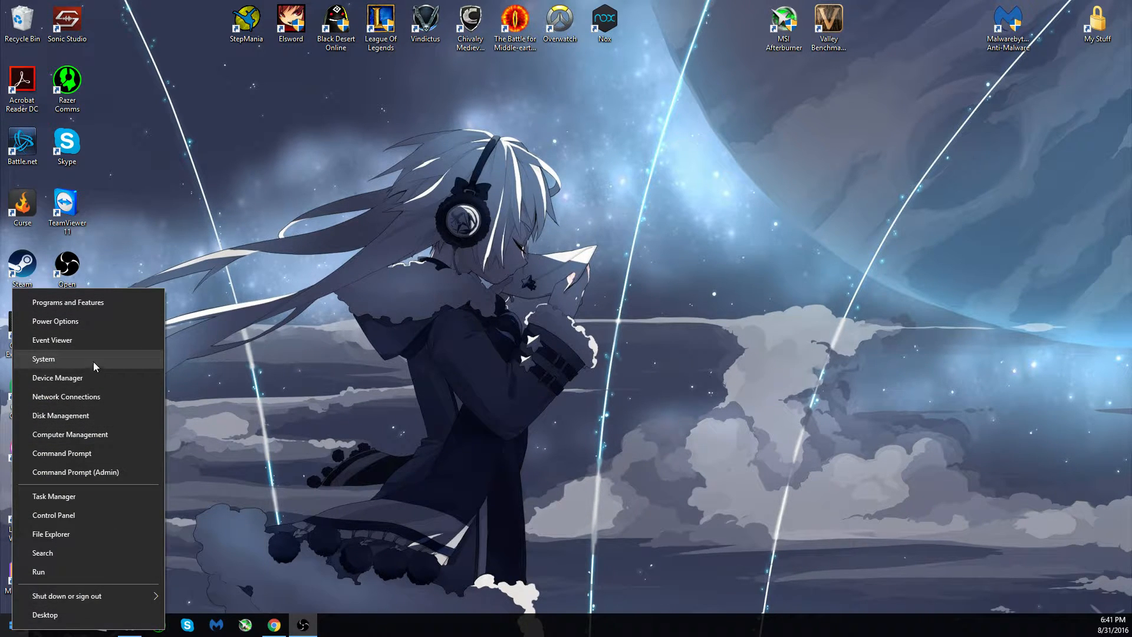
Bring up the System information page from the Start button's quick menu.
left_click(44, 359)
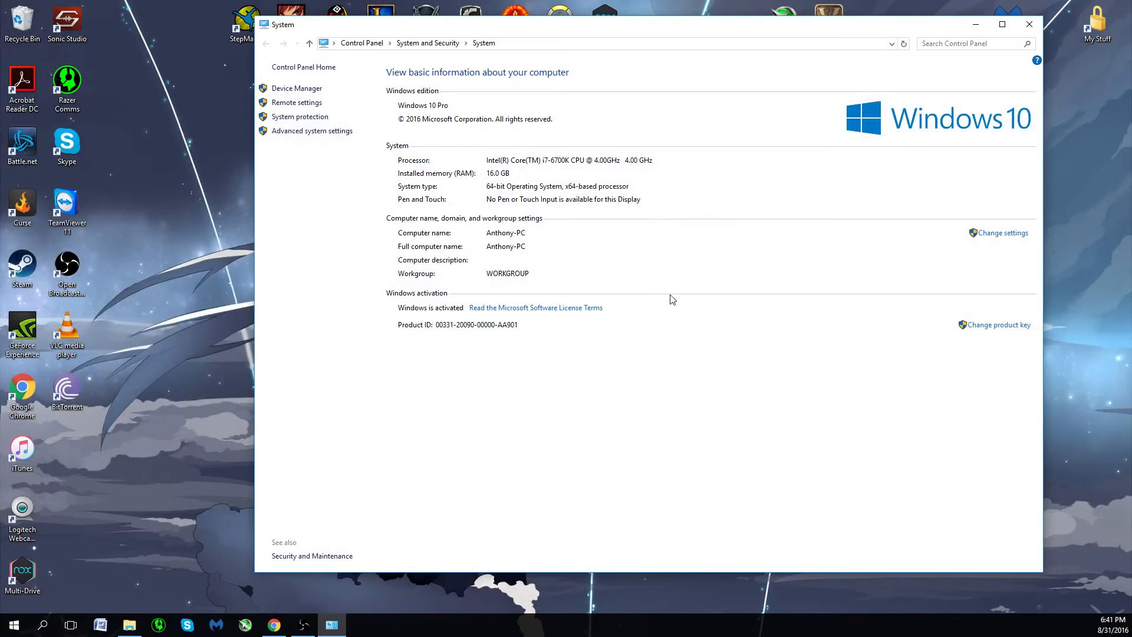
mouse_move(506, 409)
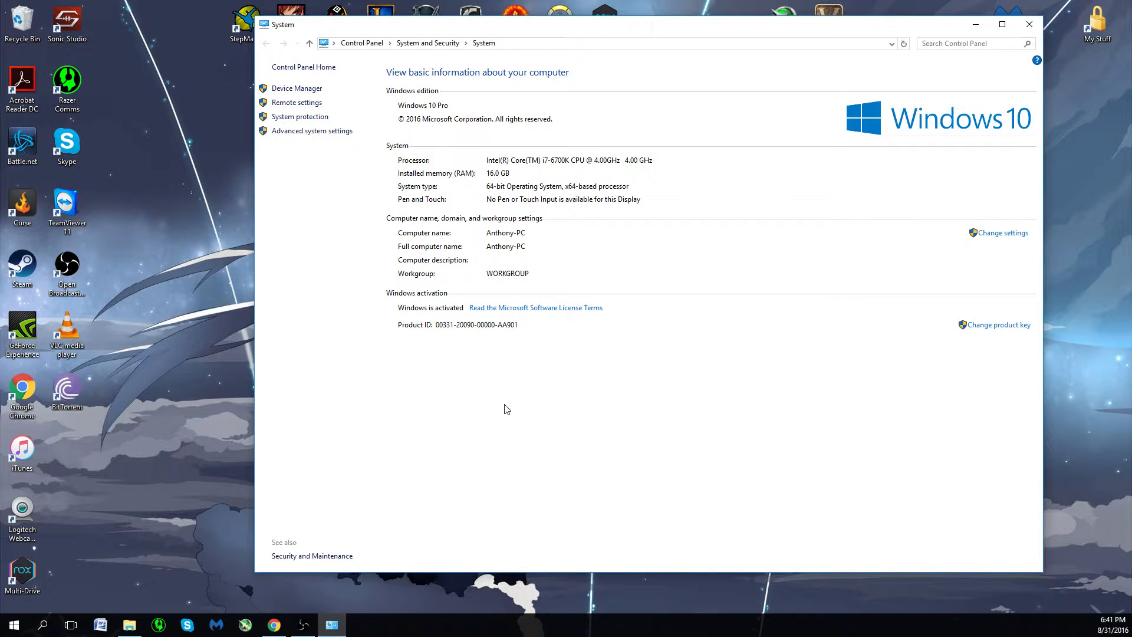
mouse_move(510, 108)
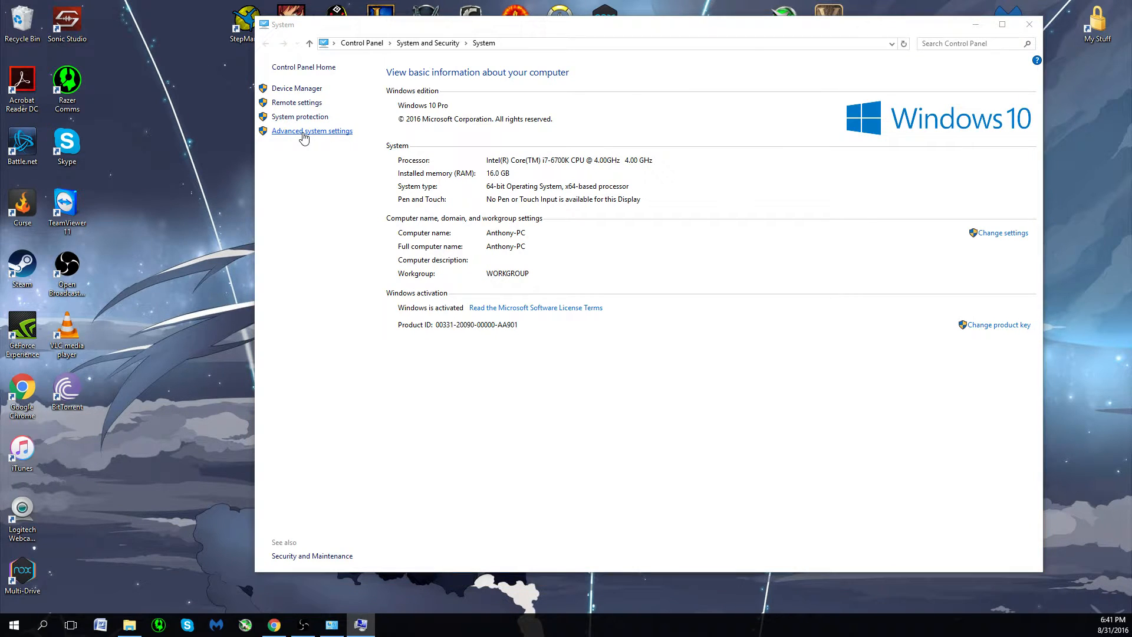
Reach Device Installation Settings via Advanced system settings and the Hardware tab.
left_click(311, 131)
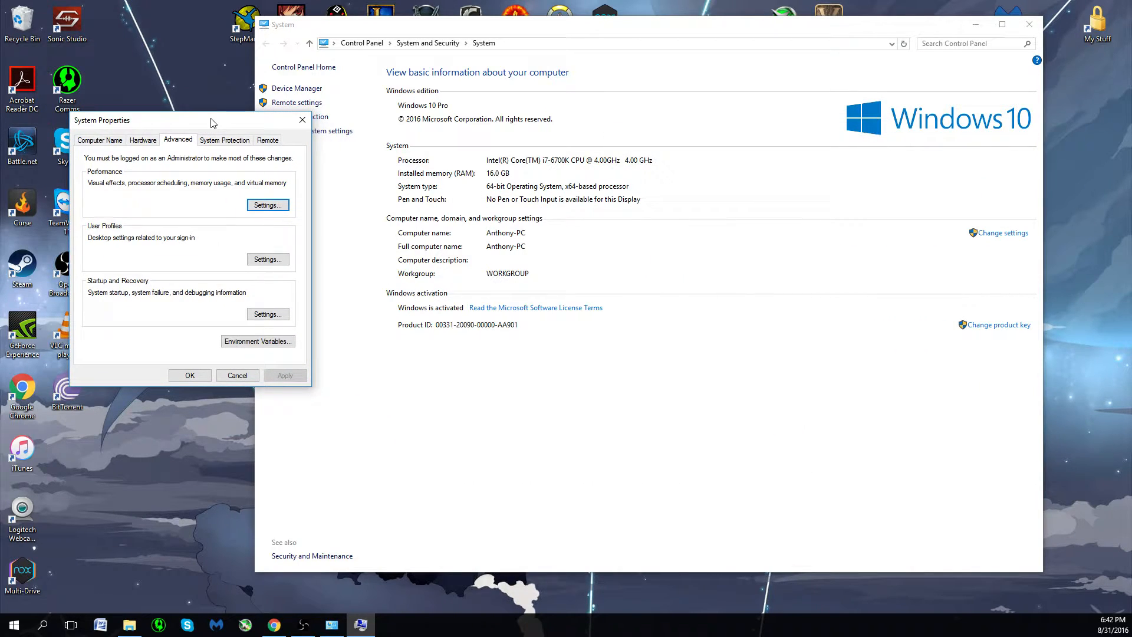
mouse_move(912, 55)
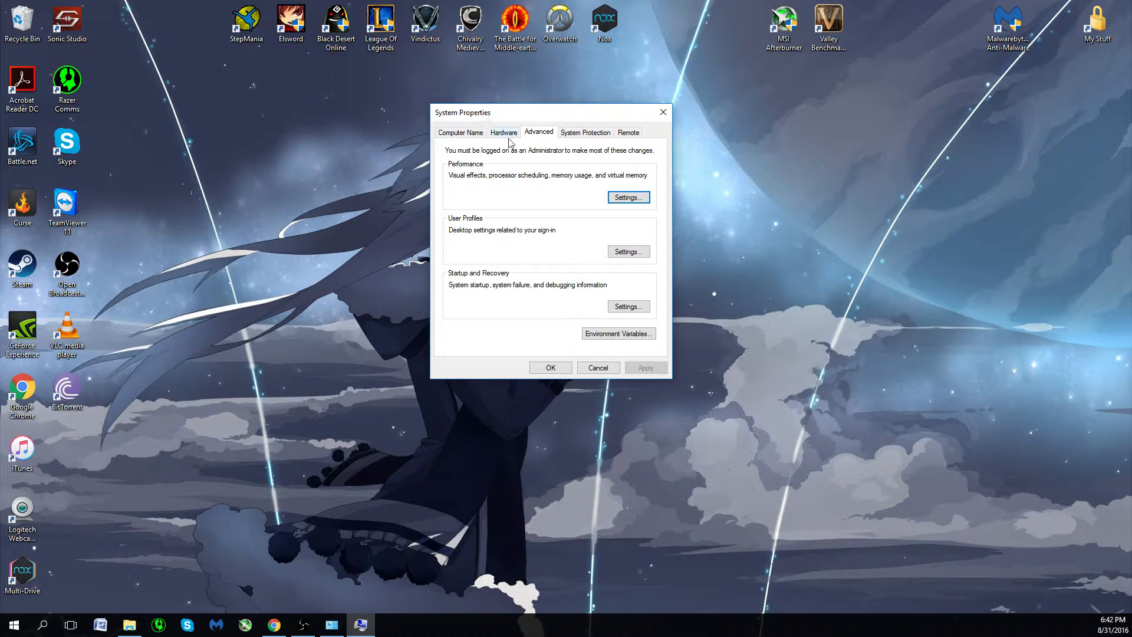
left_click(504, 132)
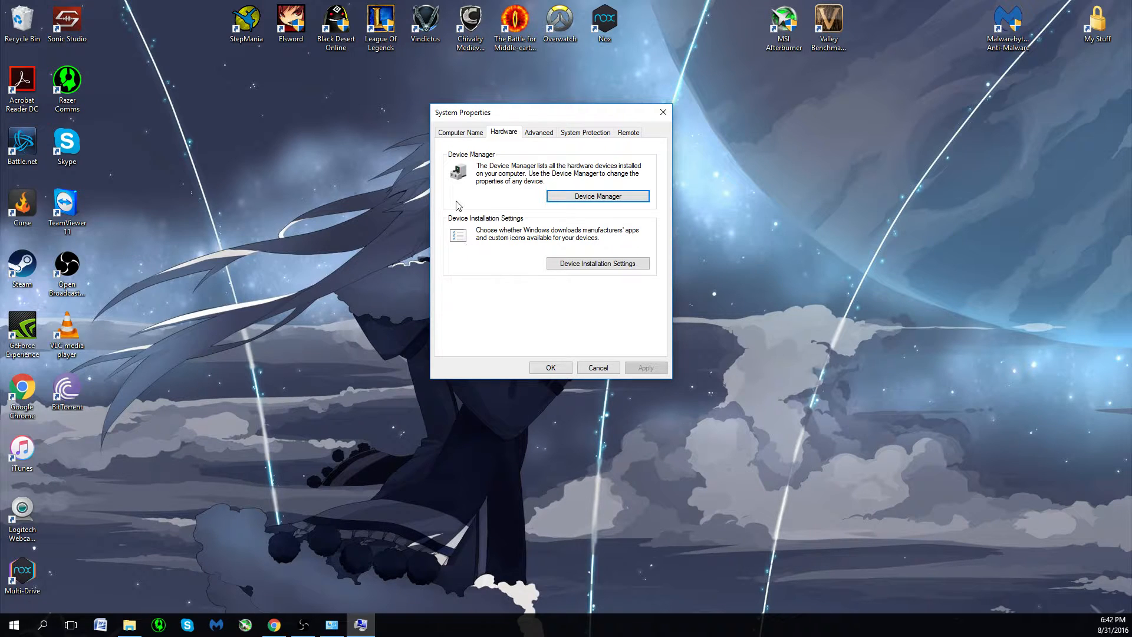
mouse_move(521, 228)
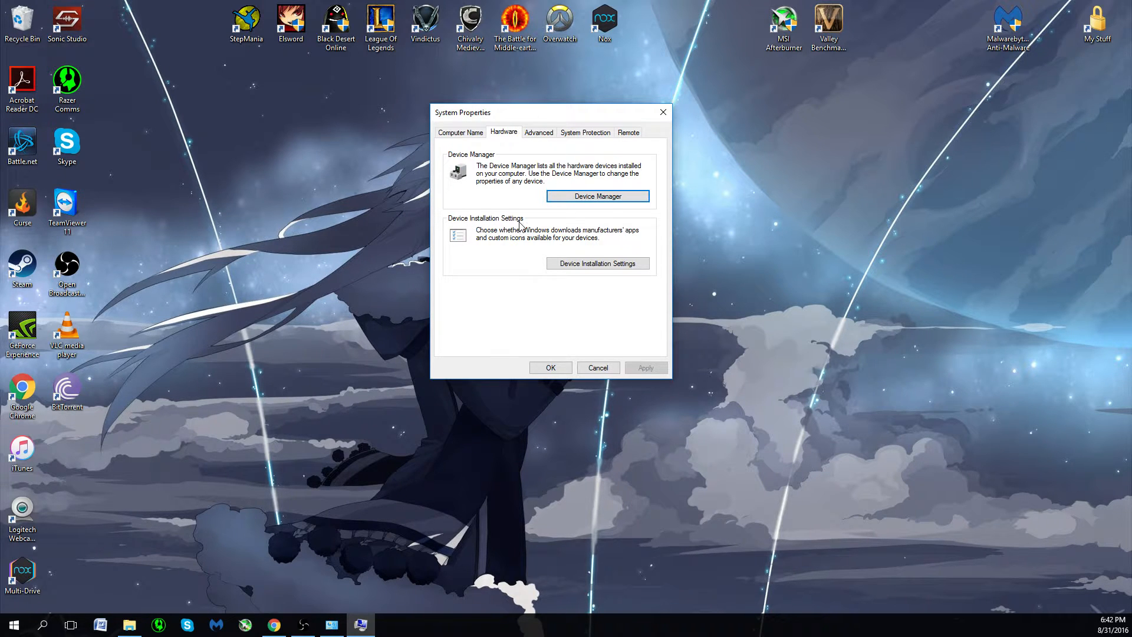
left_click(596, 263)
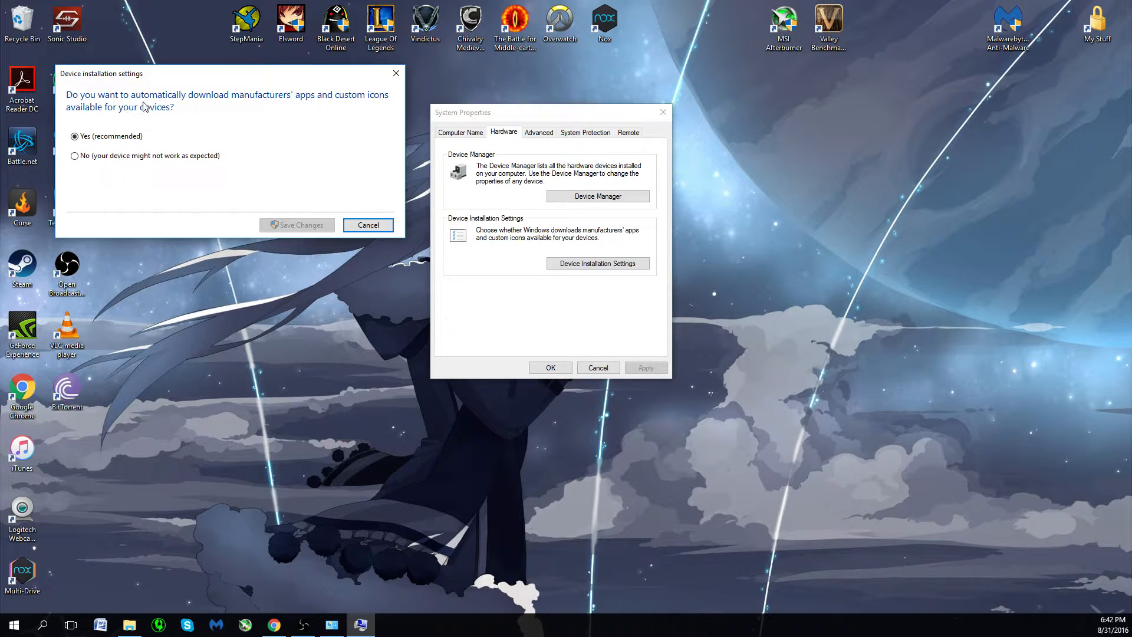
mouse_move(273, 108)
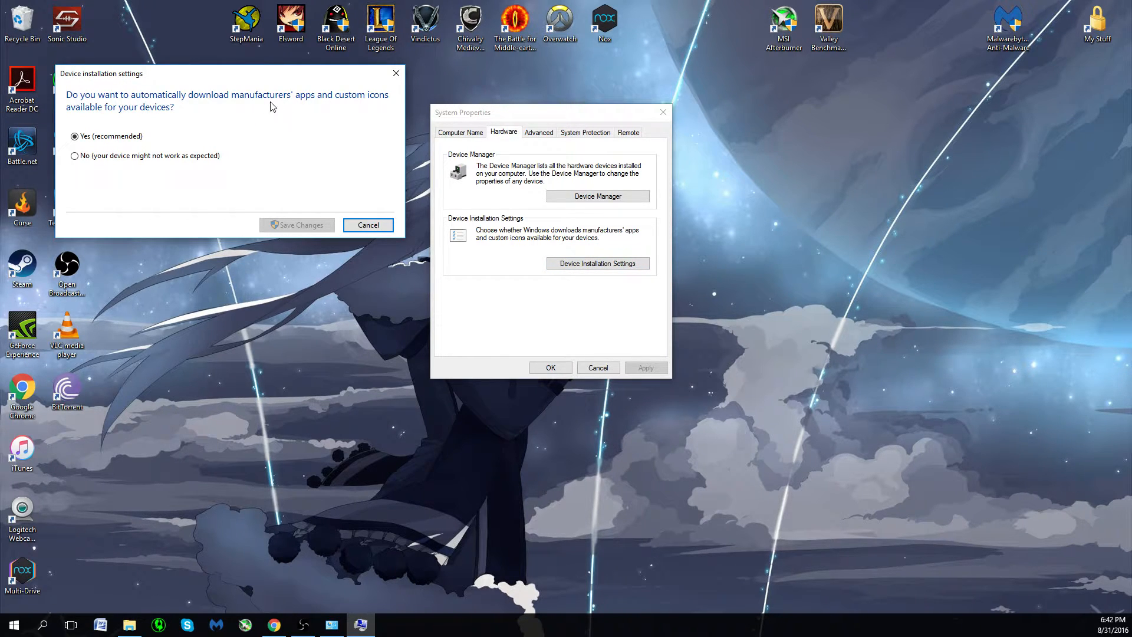
mouse_move(316, 111)
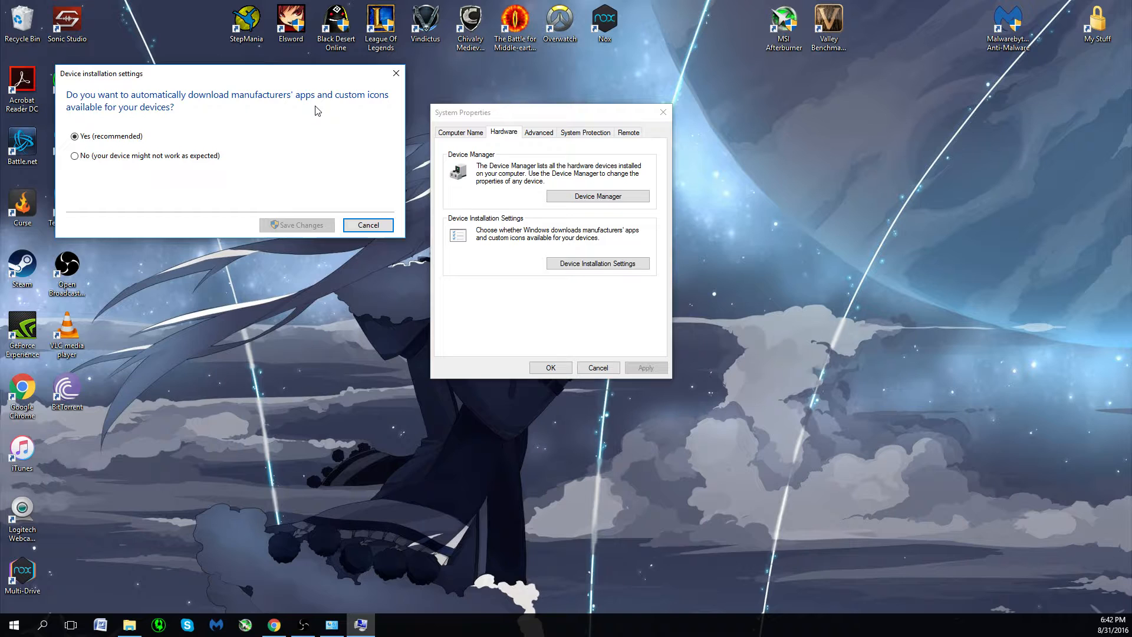
mouse_move(319, 129)
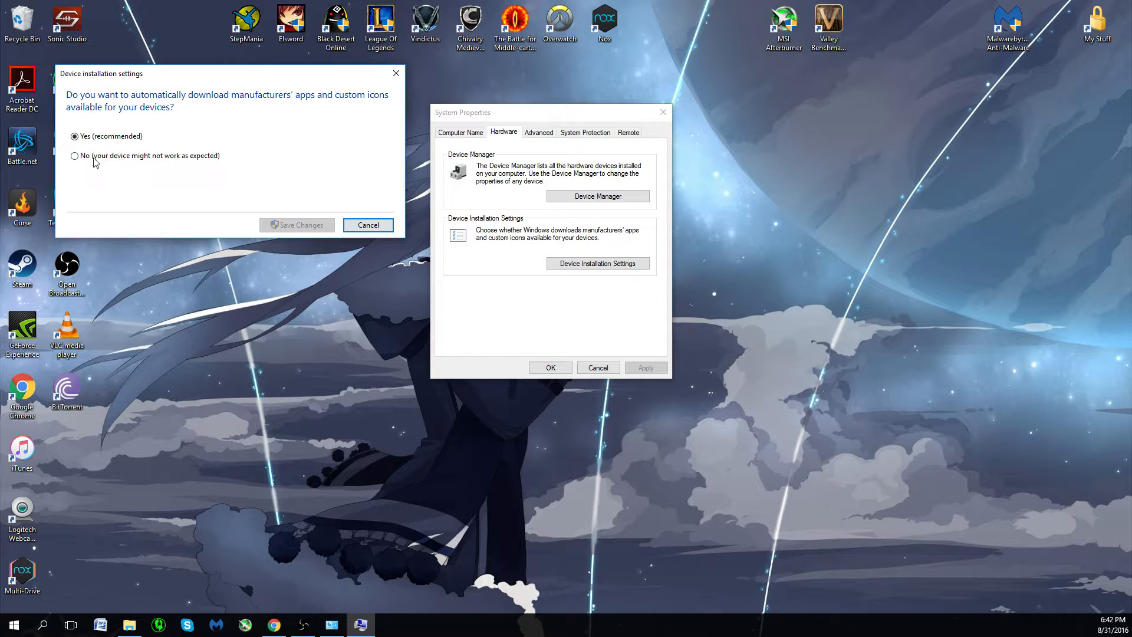
Set automatic manufacturer app and icon downloads to No and save the change.
left_click(74, 156)
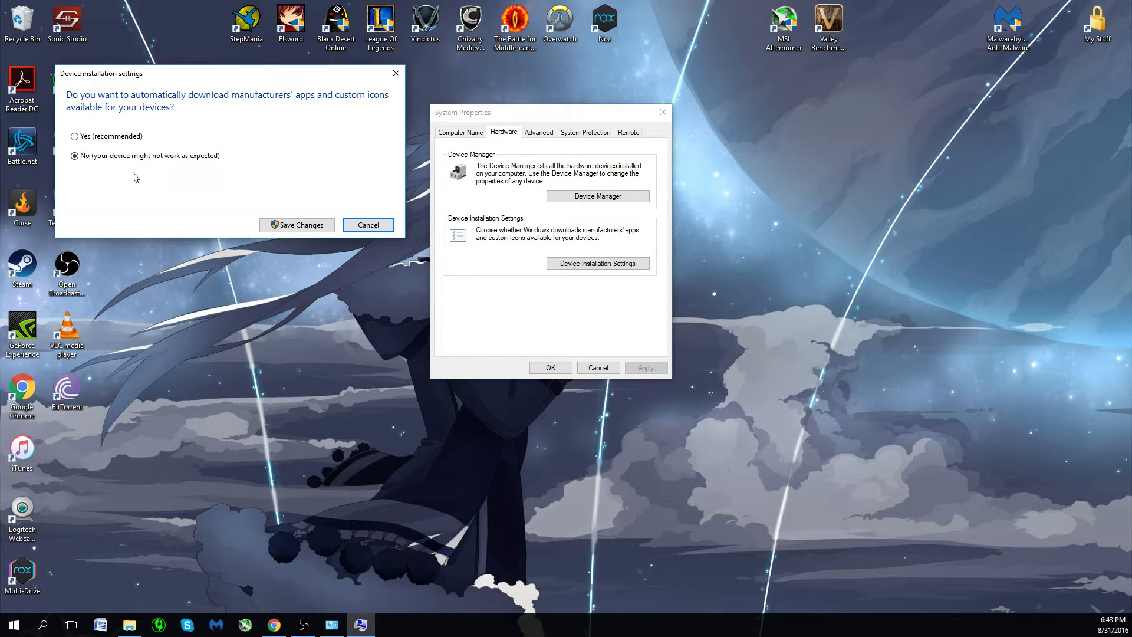
mouse_move(267, 210)
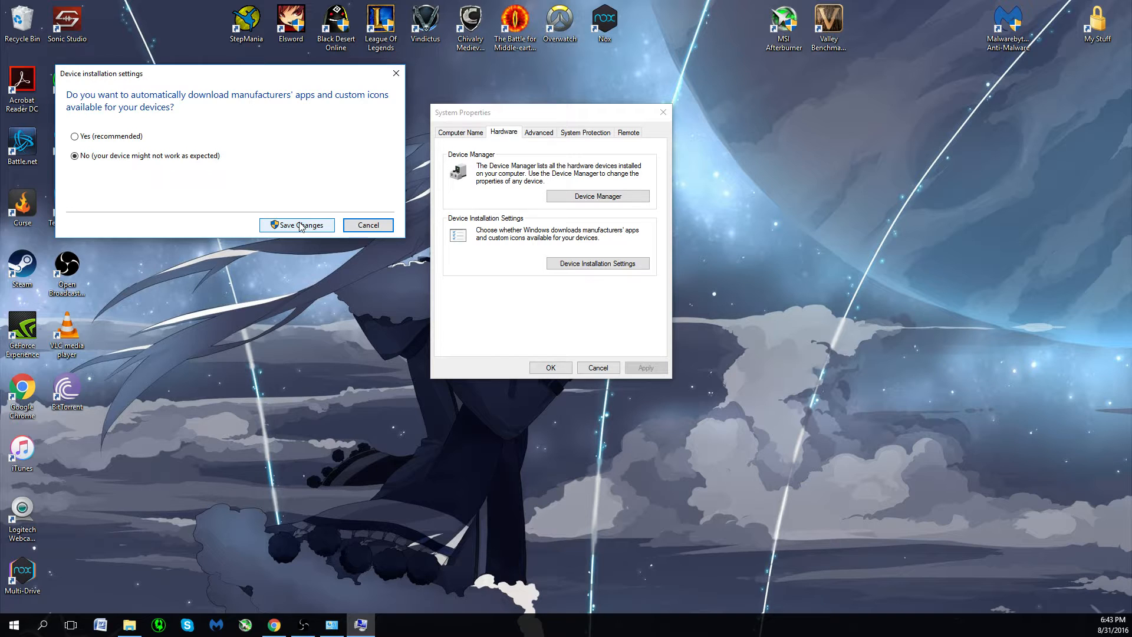
mouse_move(198, 218)
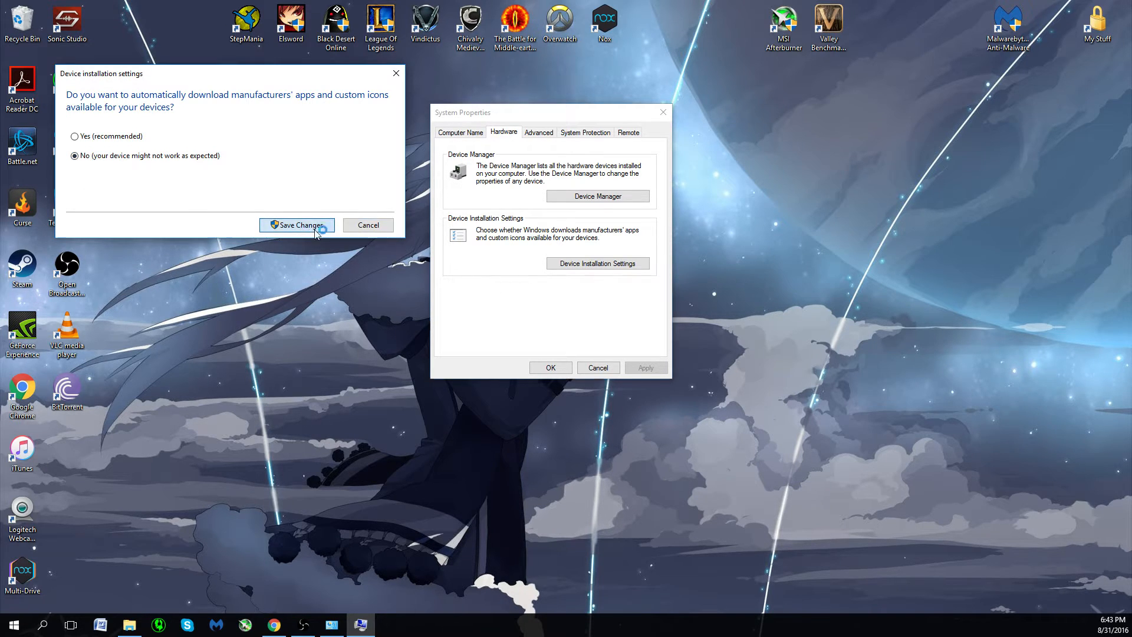
left_click(297, 224)
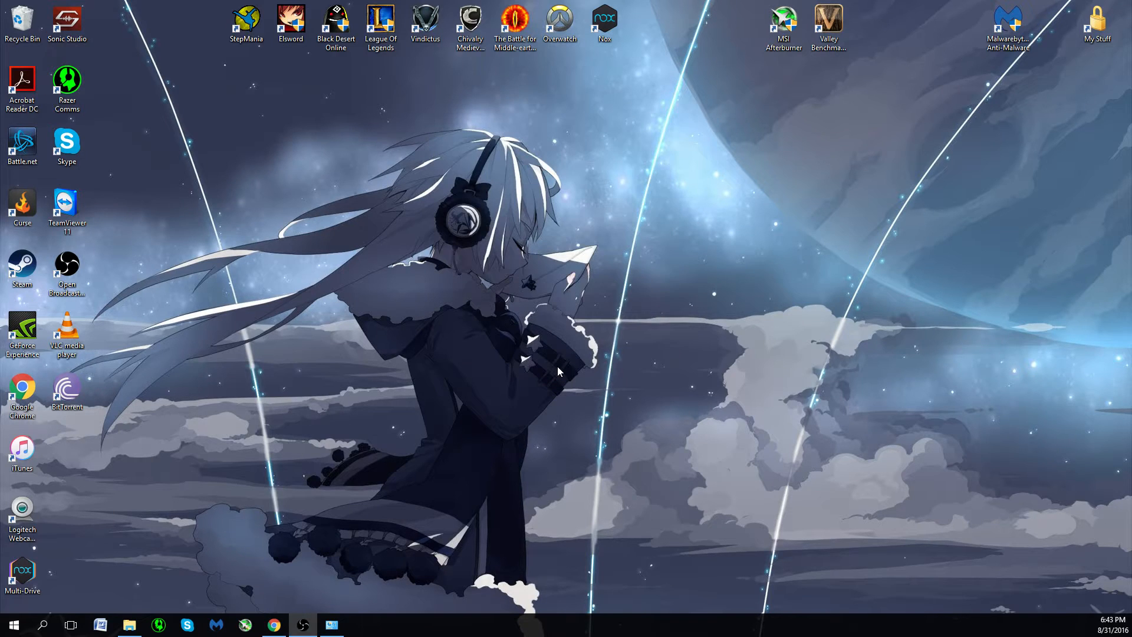